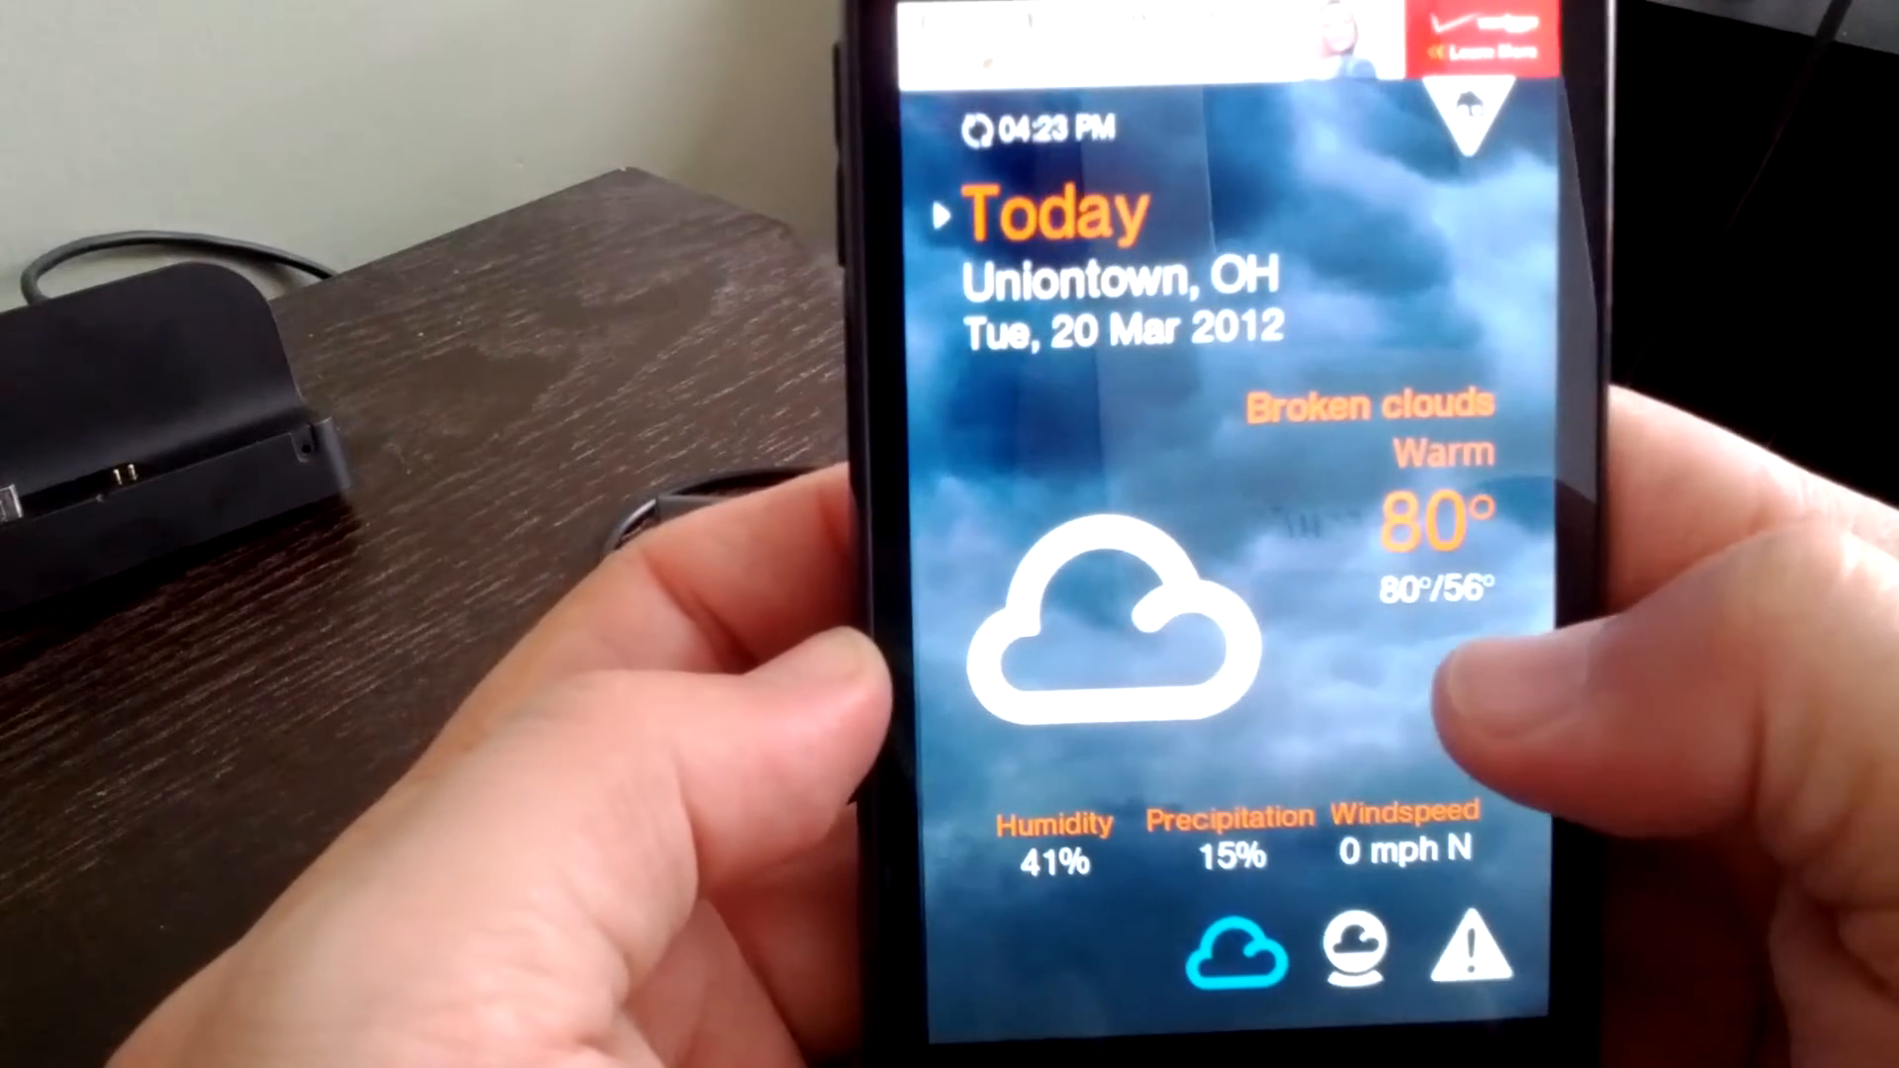
Scroll through Uniontown's 7-day forecast, then view its Severe Weather warnings page.
click(1235, 956)
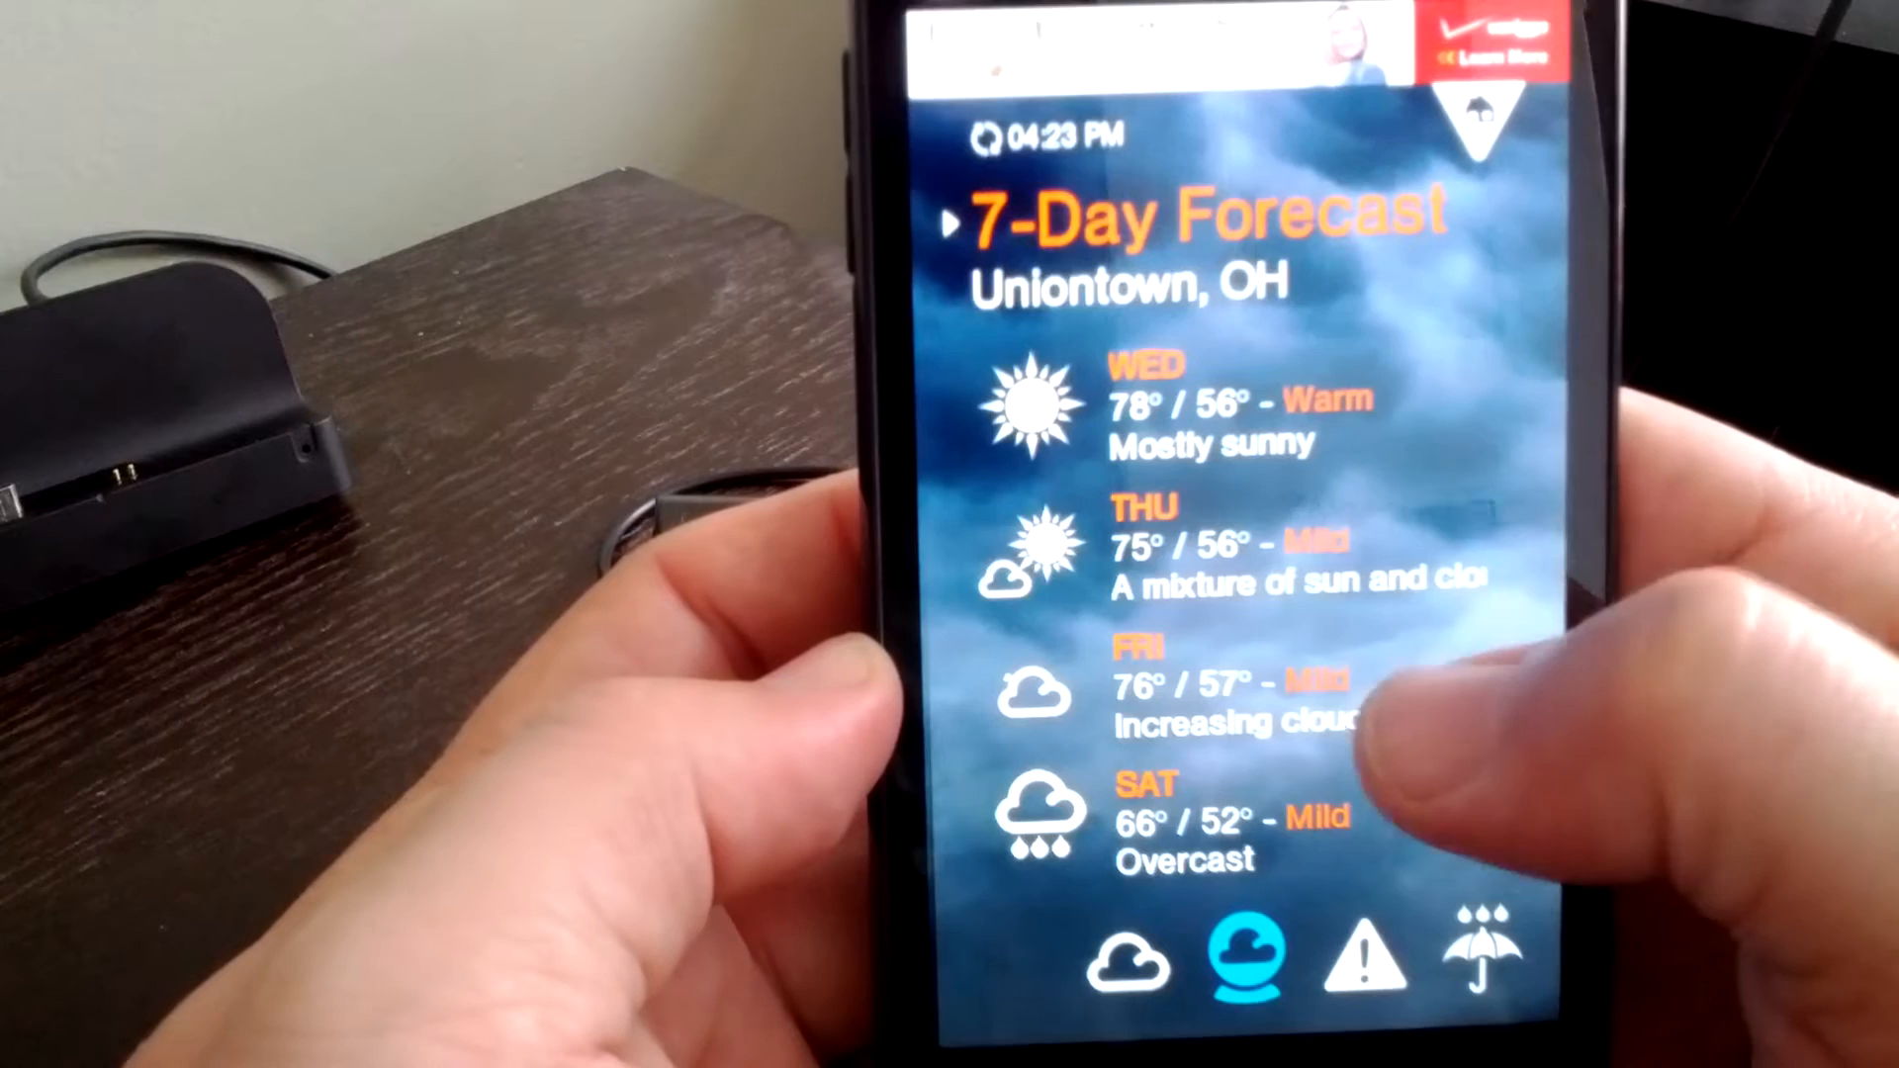
scroll(down, 3)
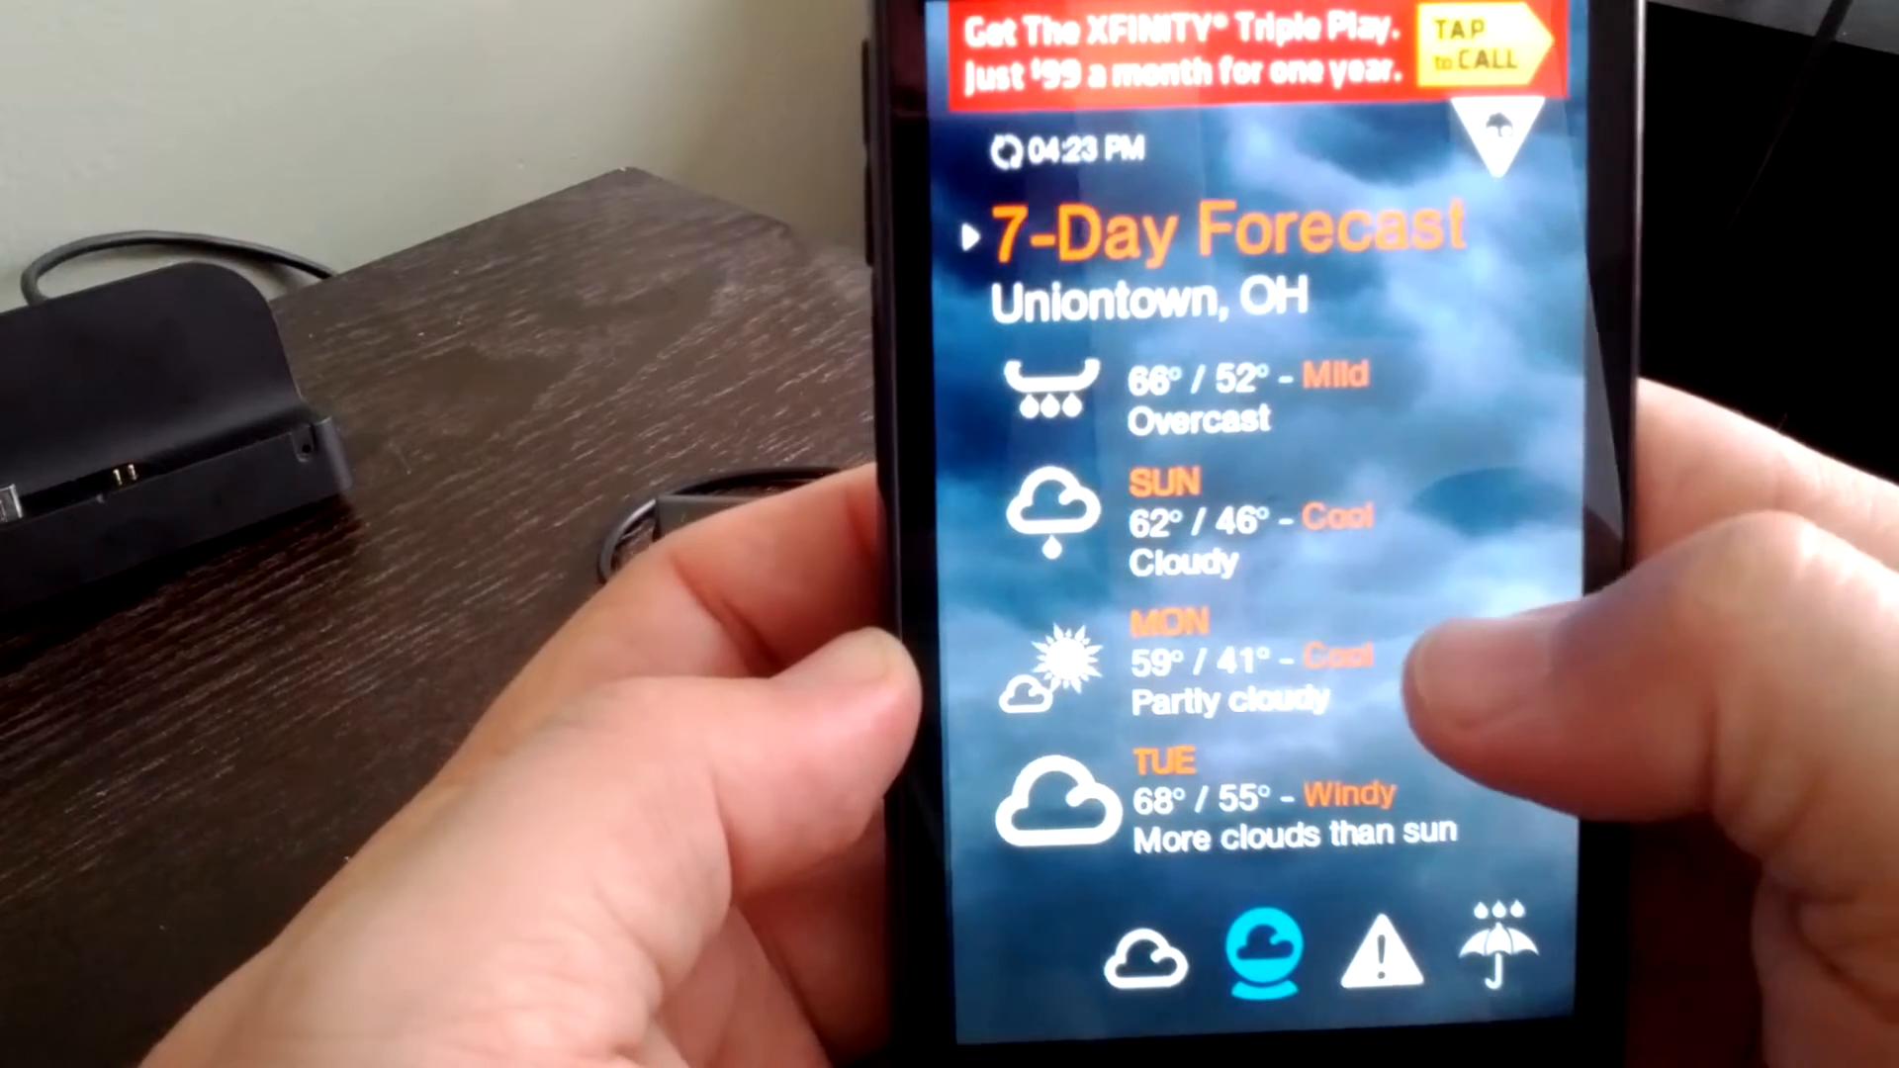
click(1385, 957)
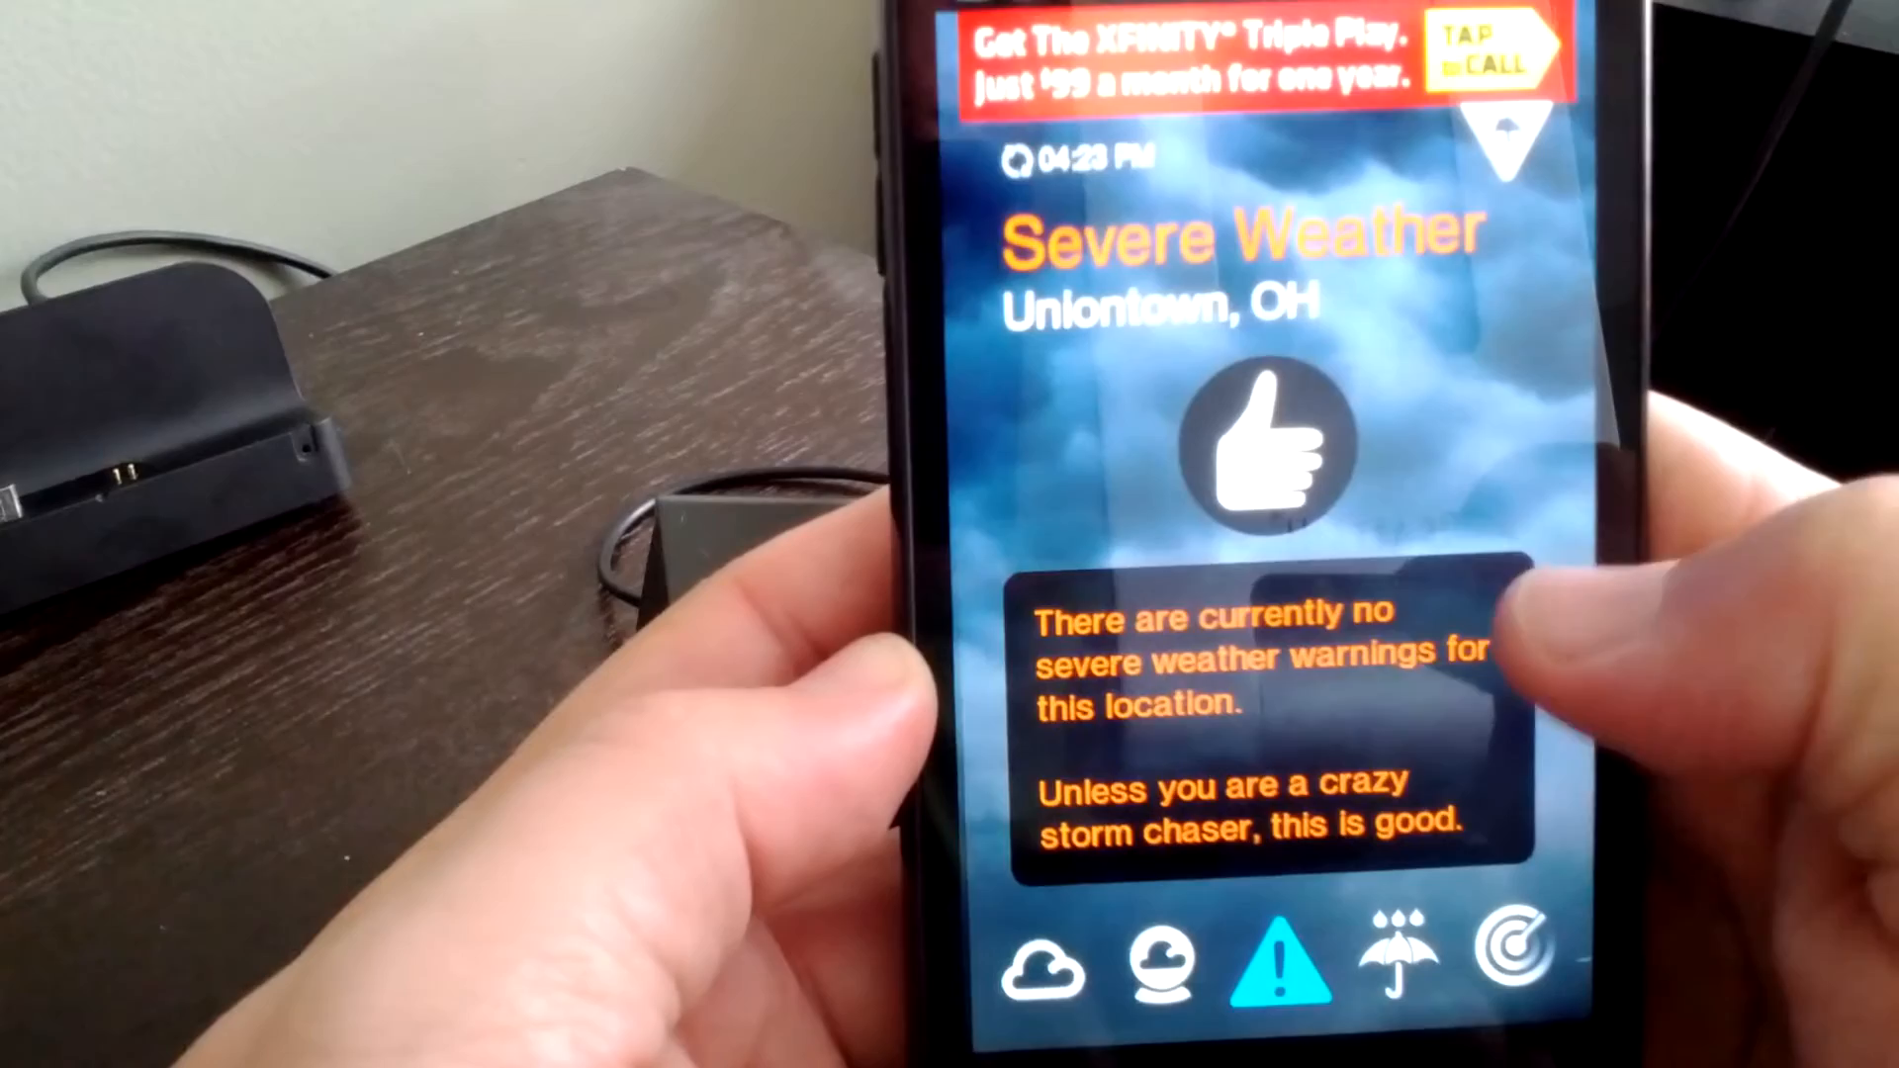
Show the Tweets page listing recent local weather tweets for Uniontown, OH.
click(1393, 958)
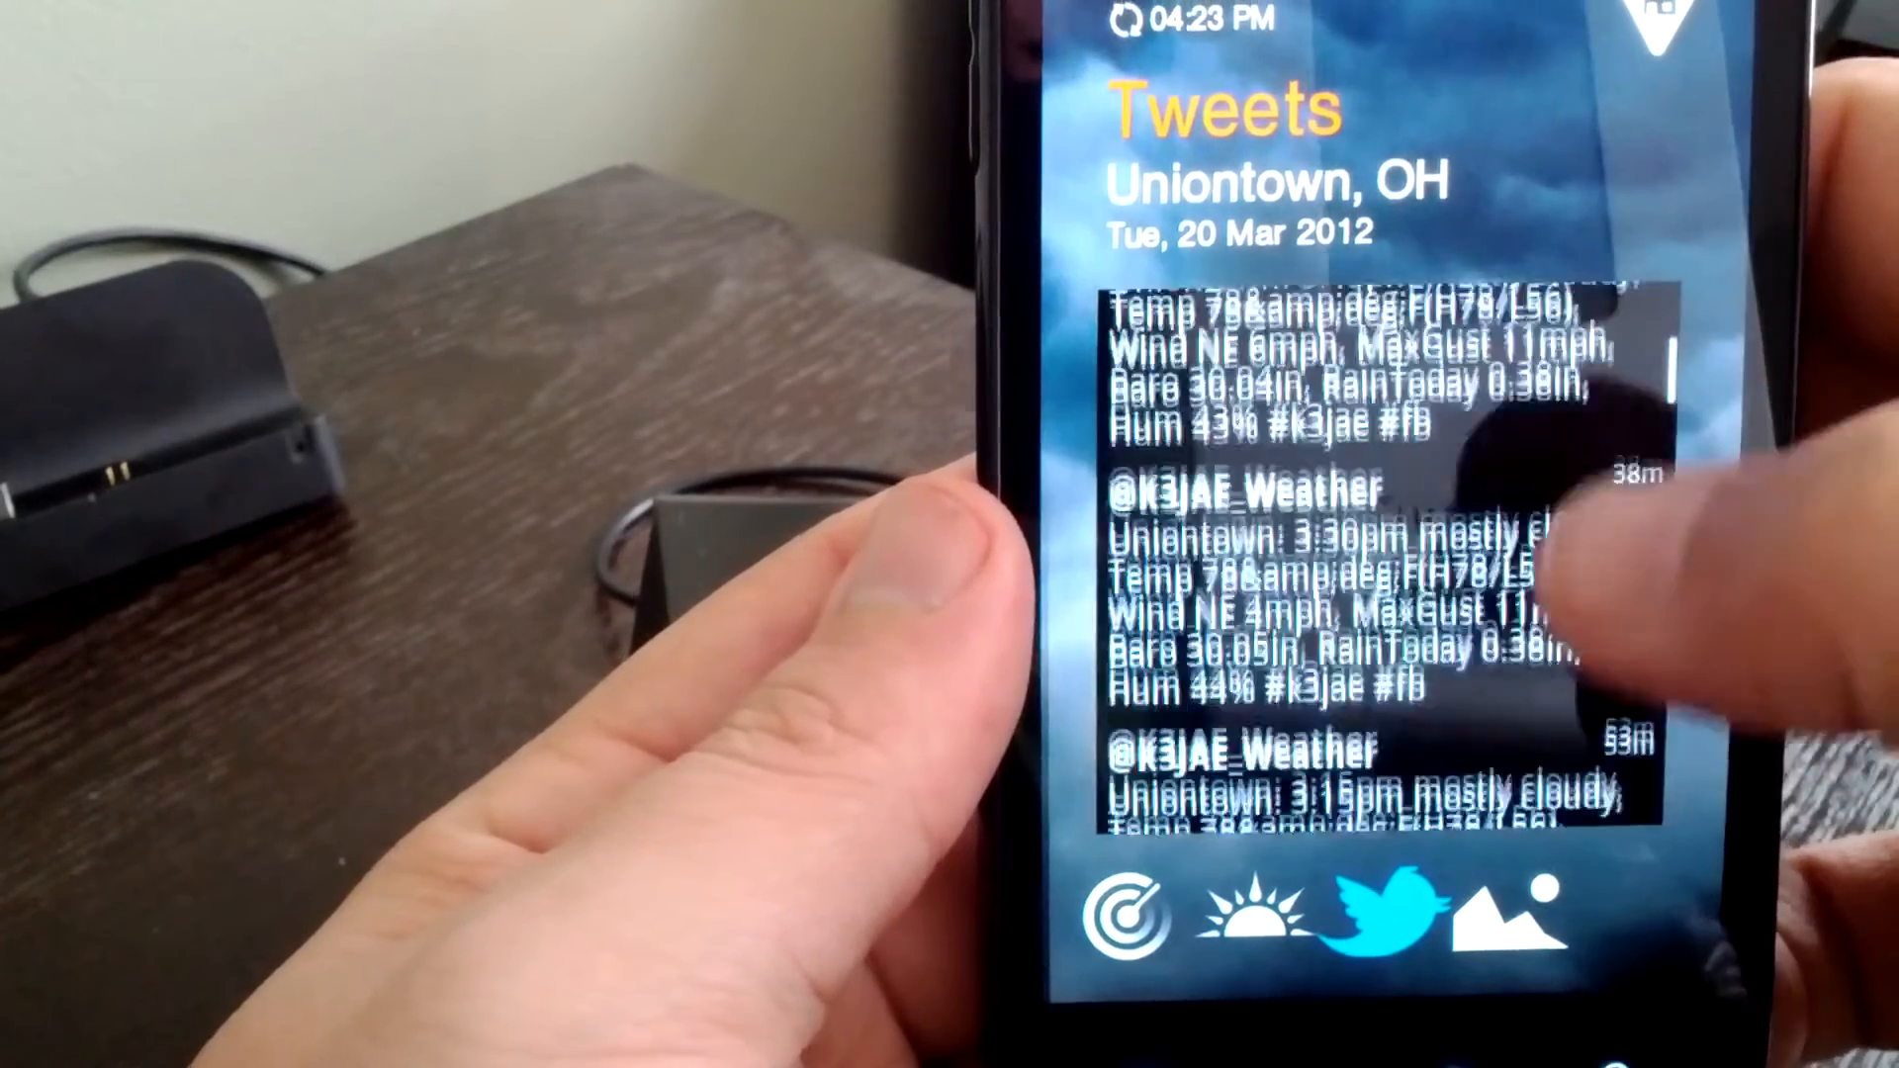
Browse the Top Weather Pics gallery, then go to Settings showing notification options.
click(1507, 924)
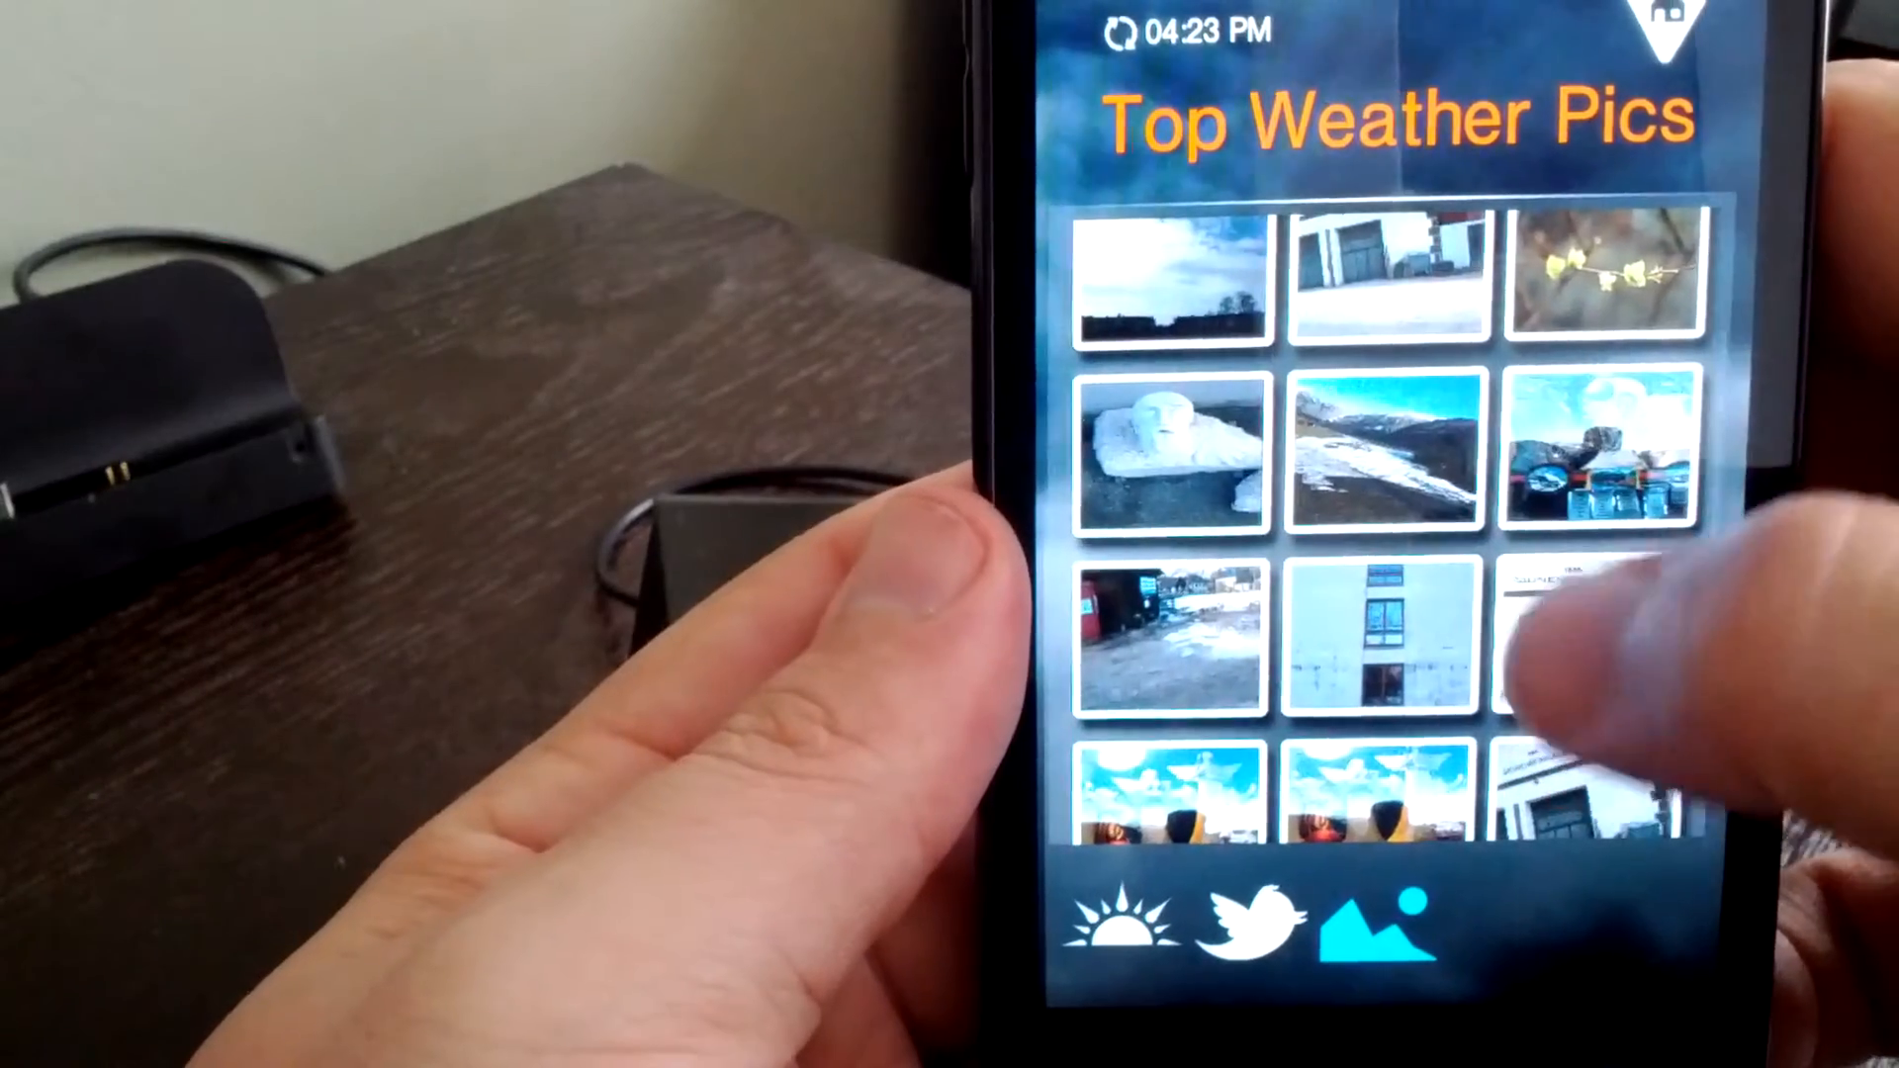
scroll(down, 3)
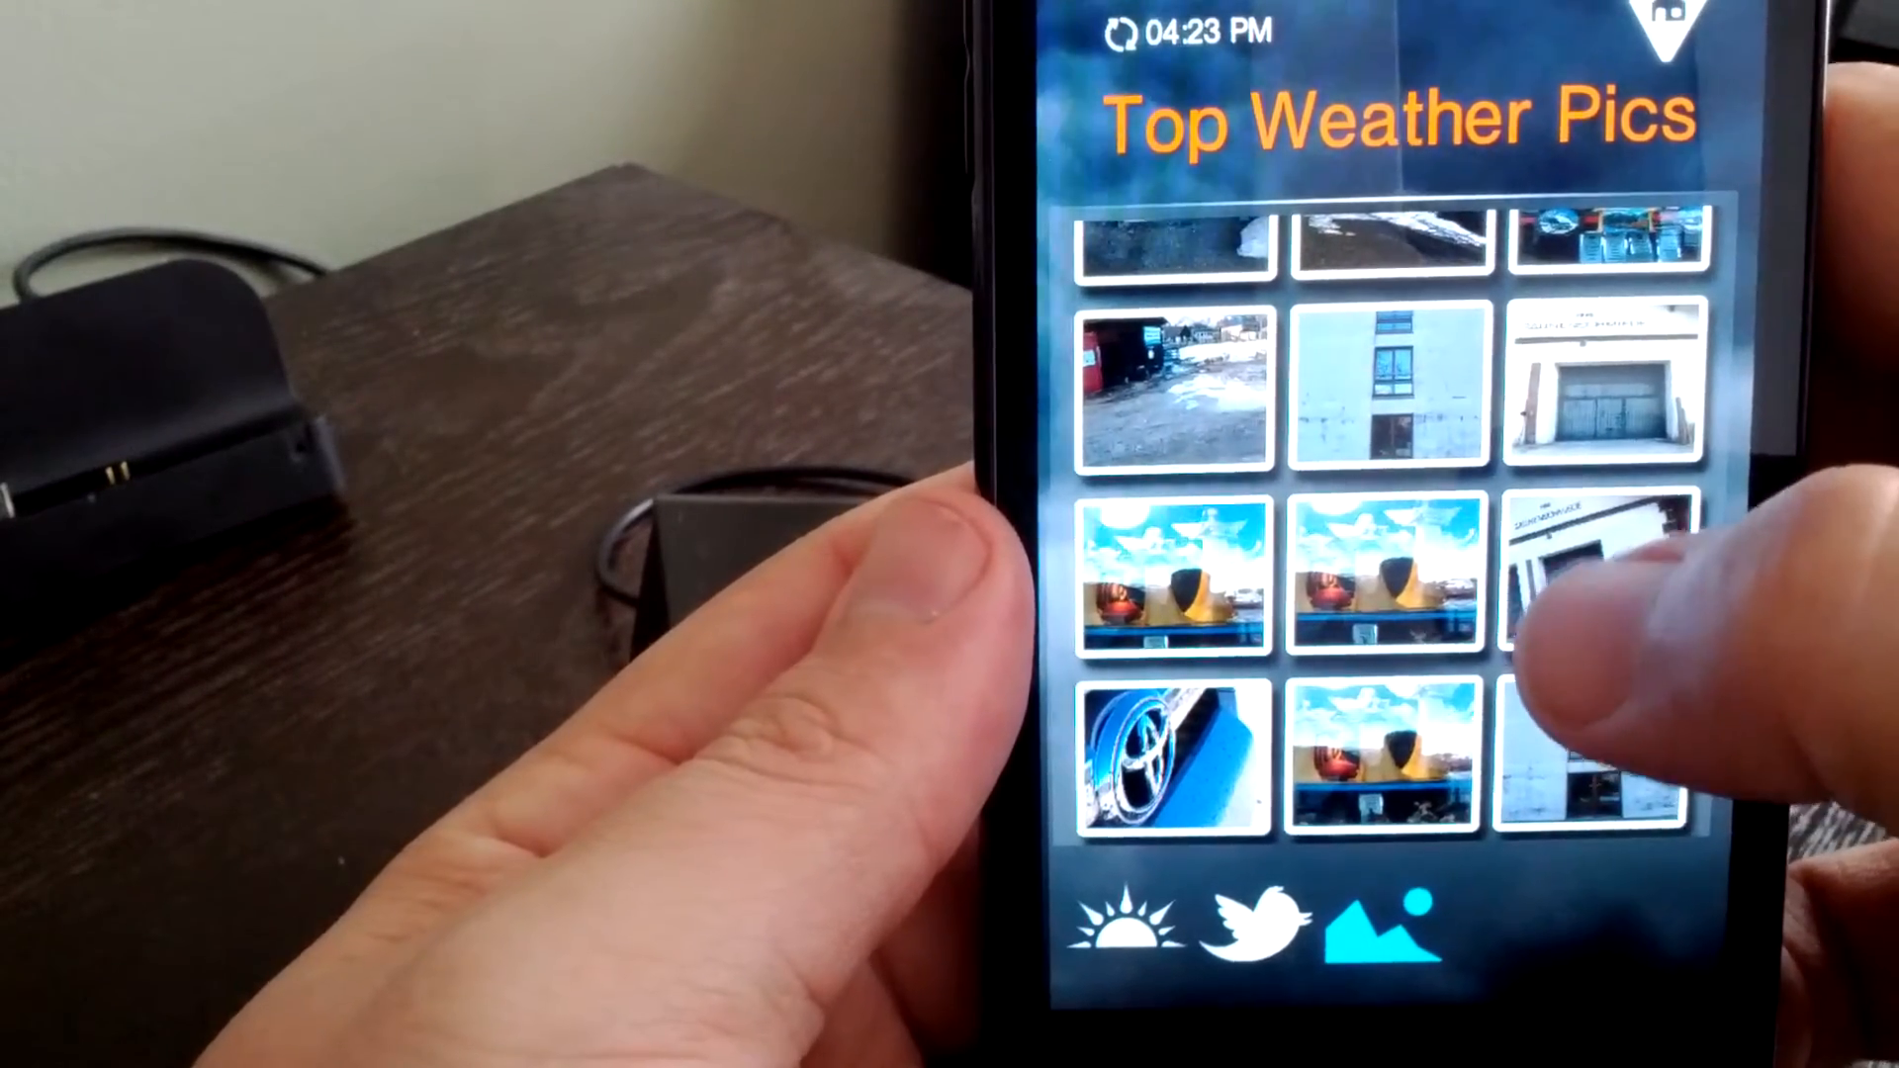
click(1602, 567)
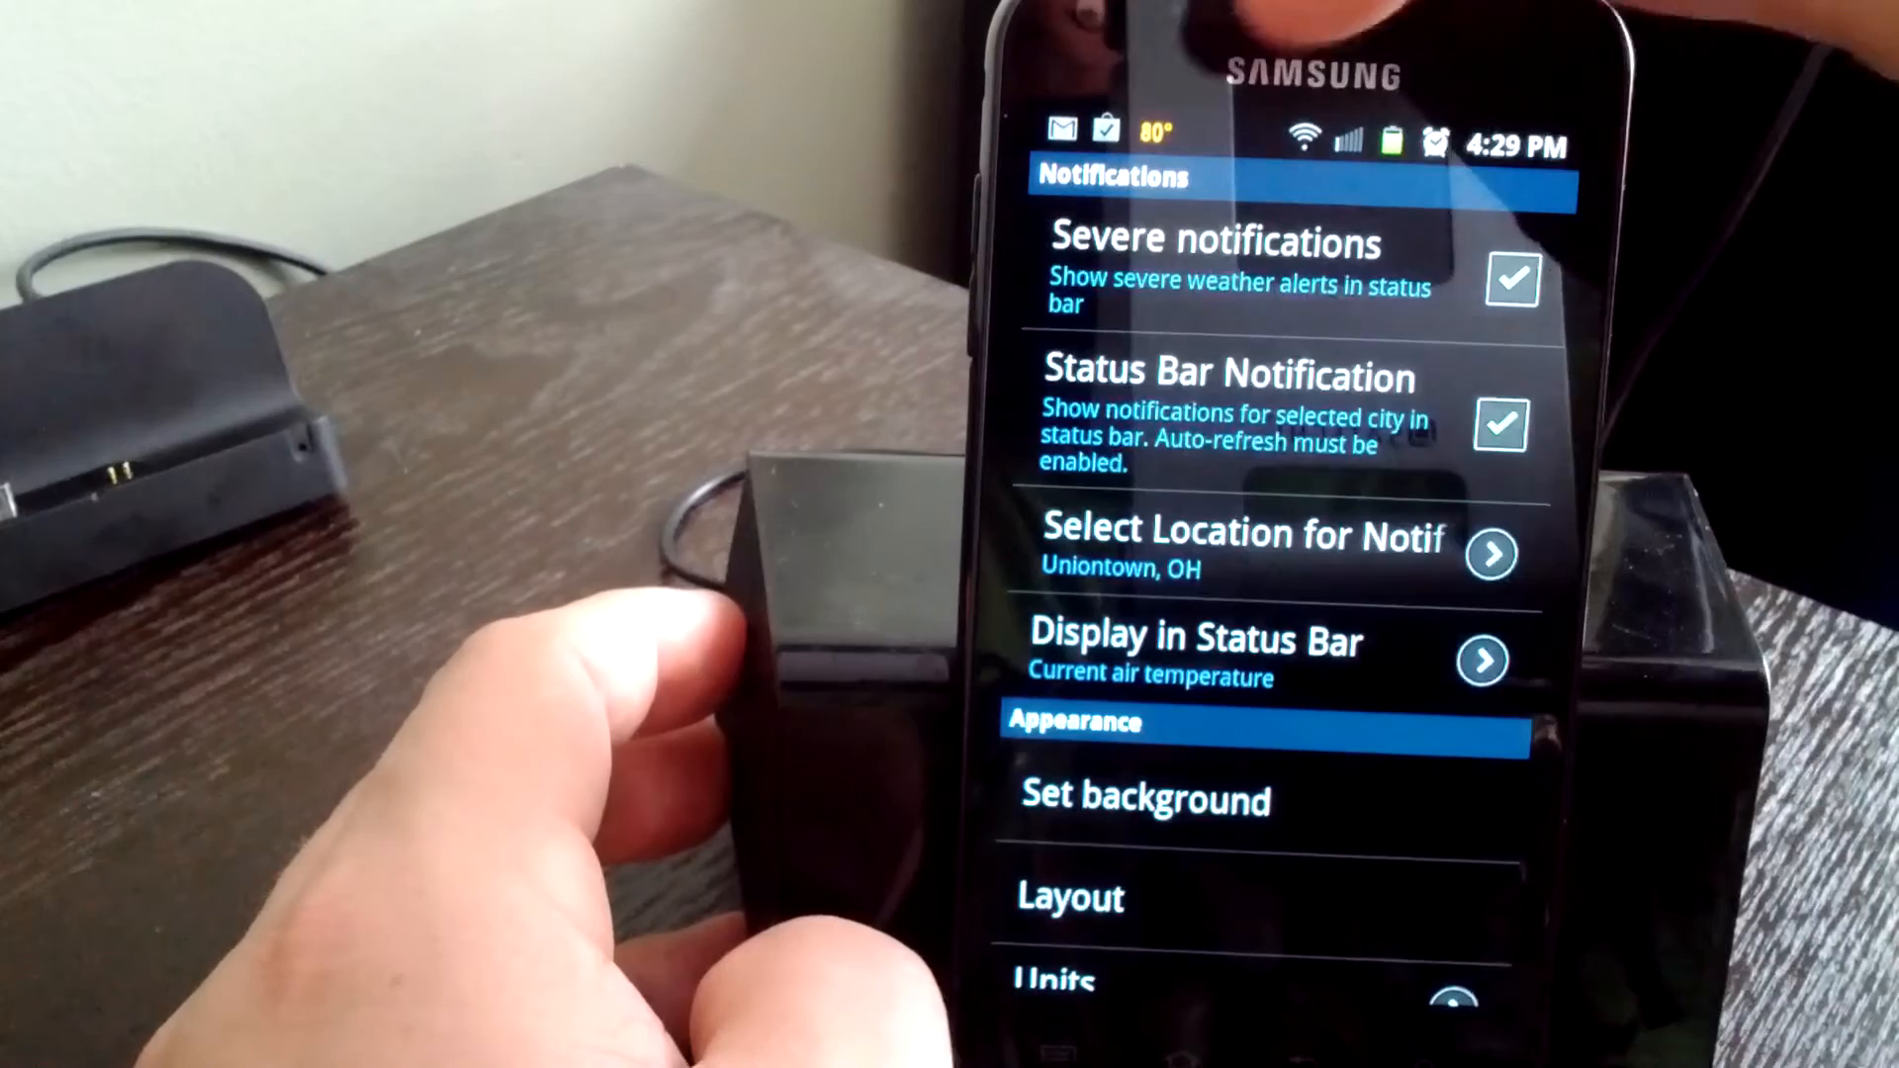
From settings, accept the 1Weather Pro ad-free upgrade for $1.99 via Google Play.
click(1502, 423)
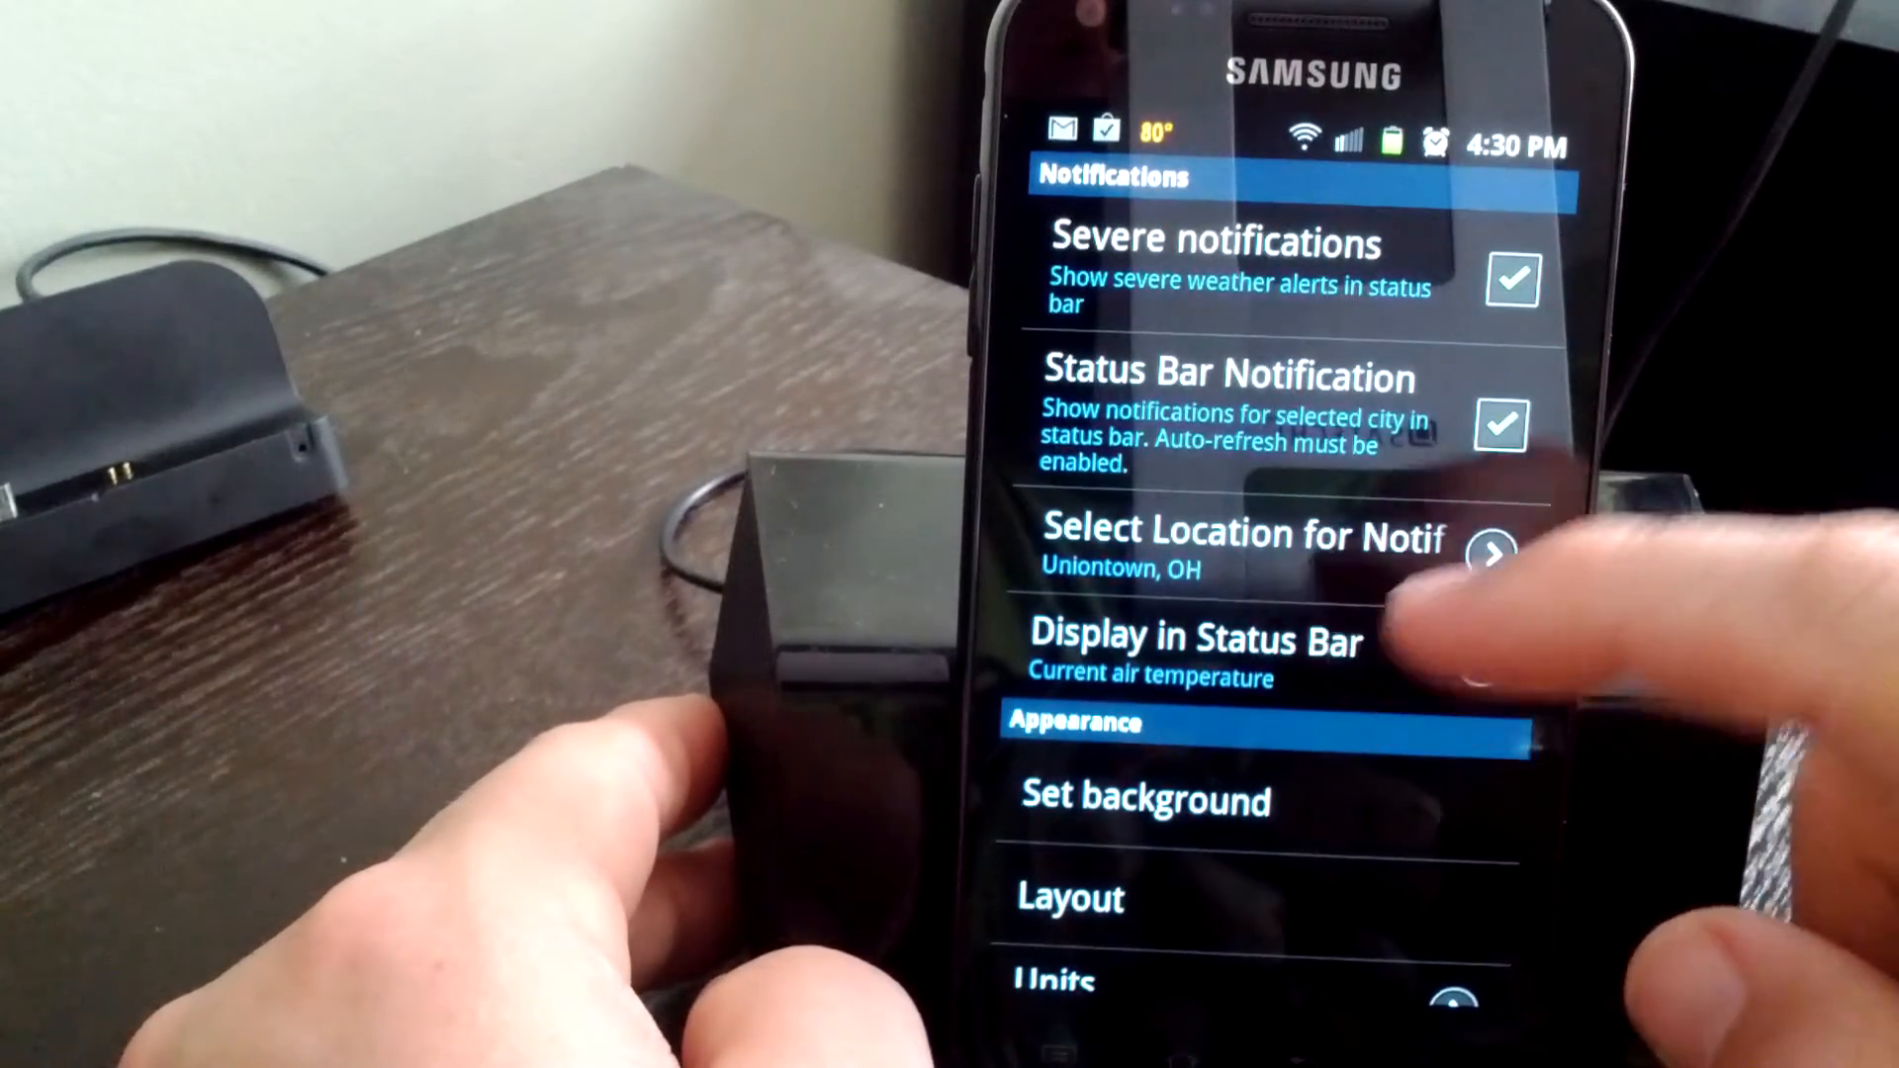
scroll(down, 3)
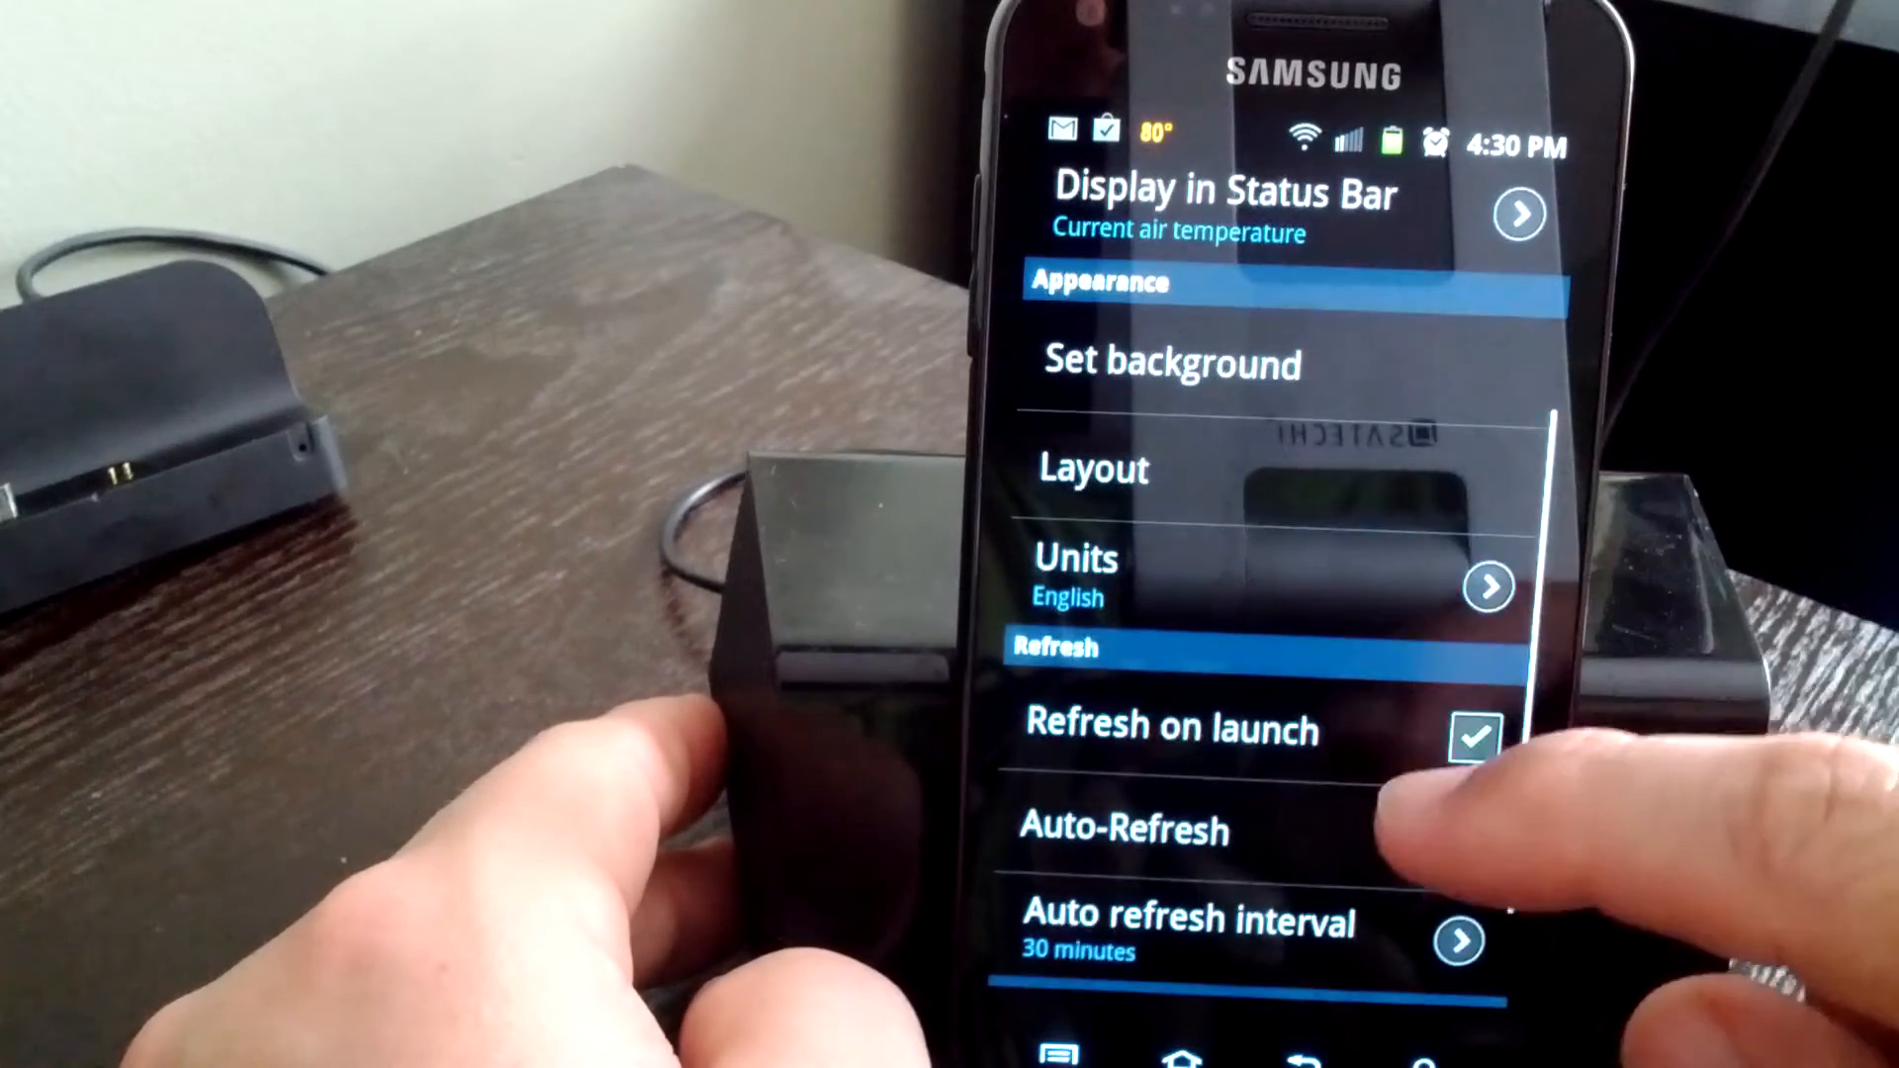
click(1464, 841)
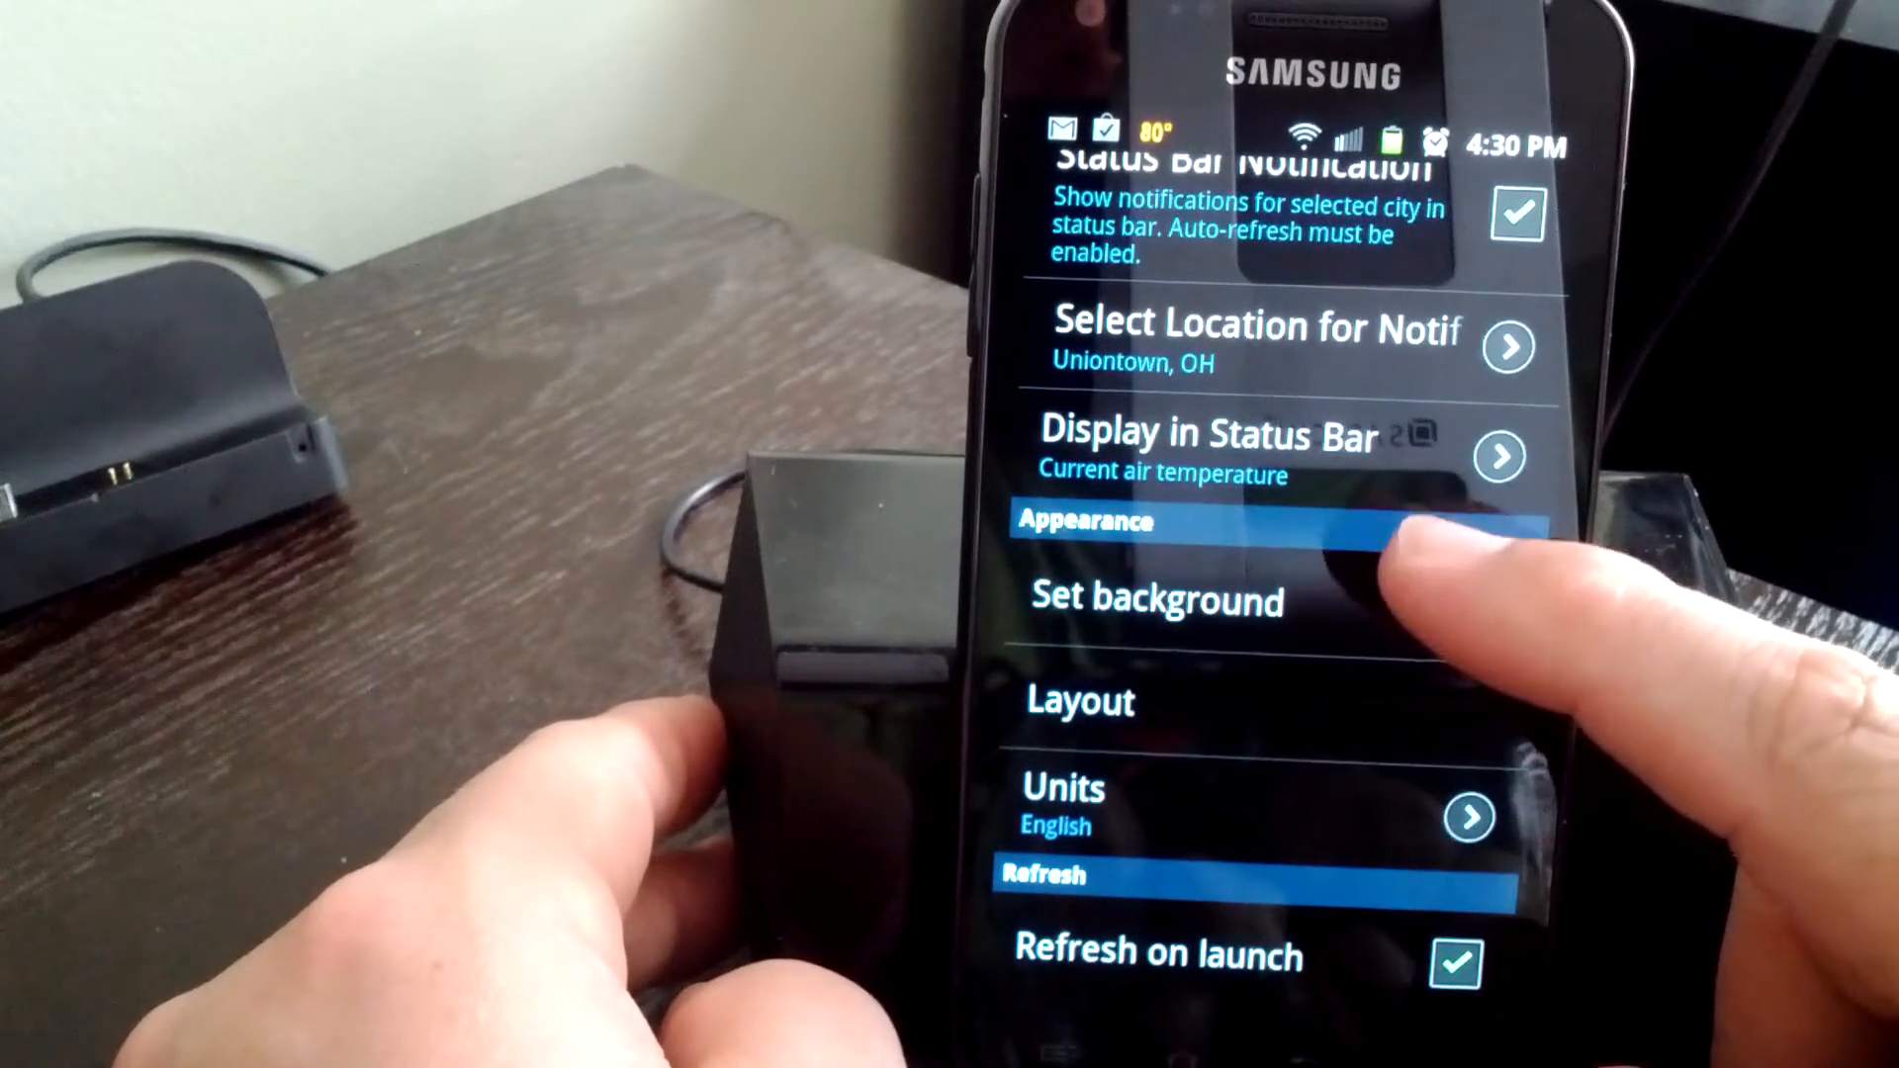
click(1153, 602)
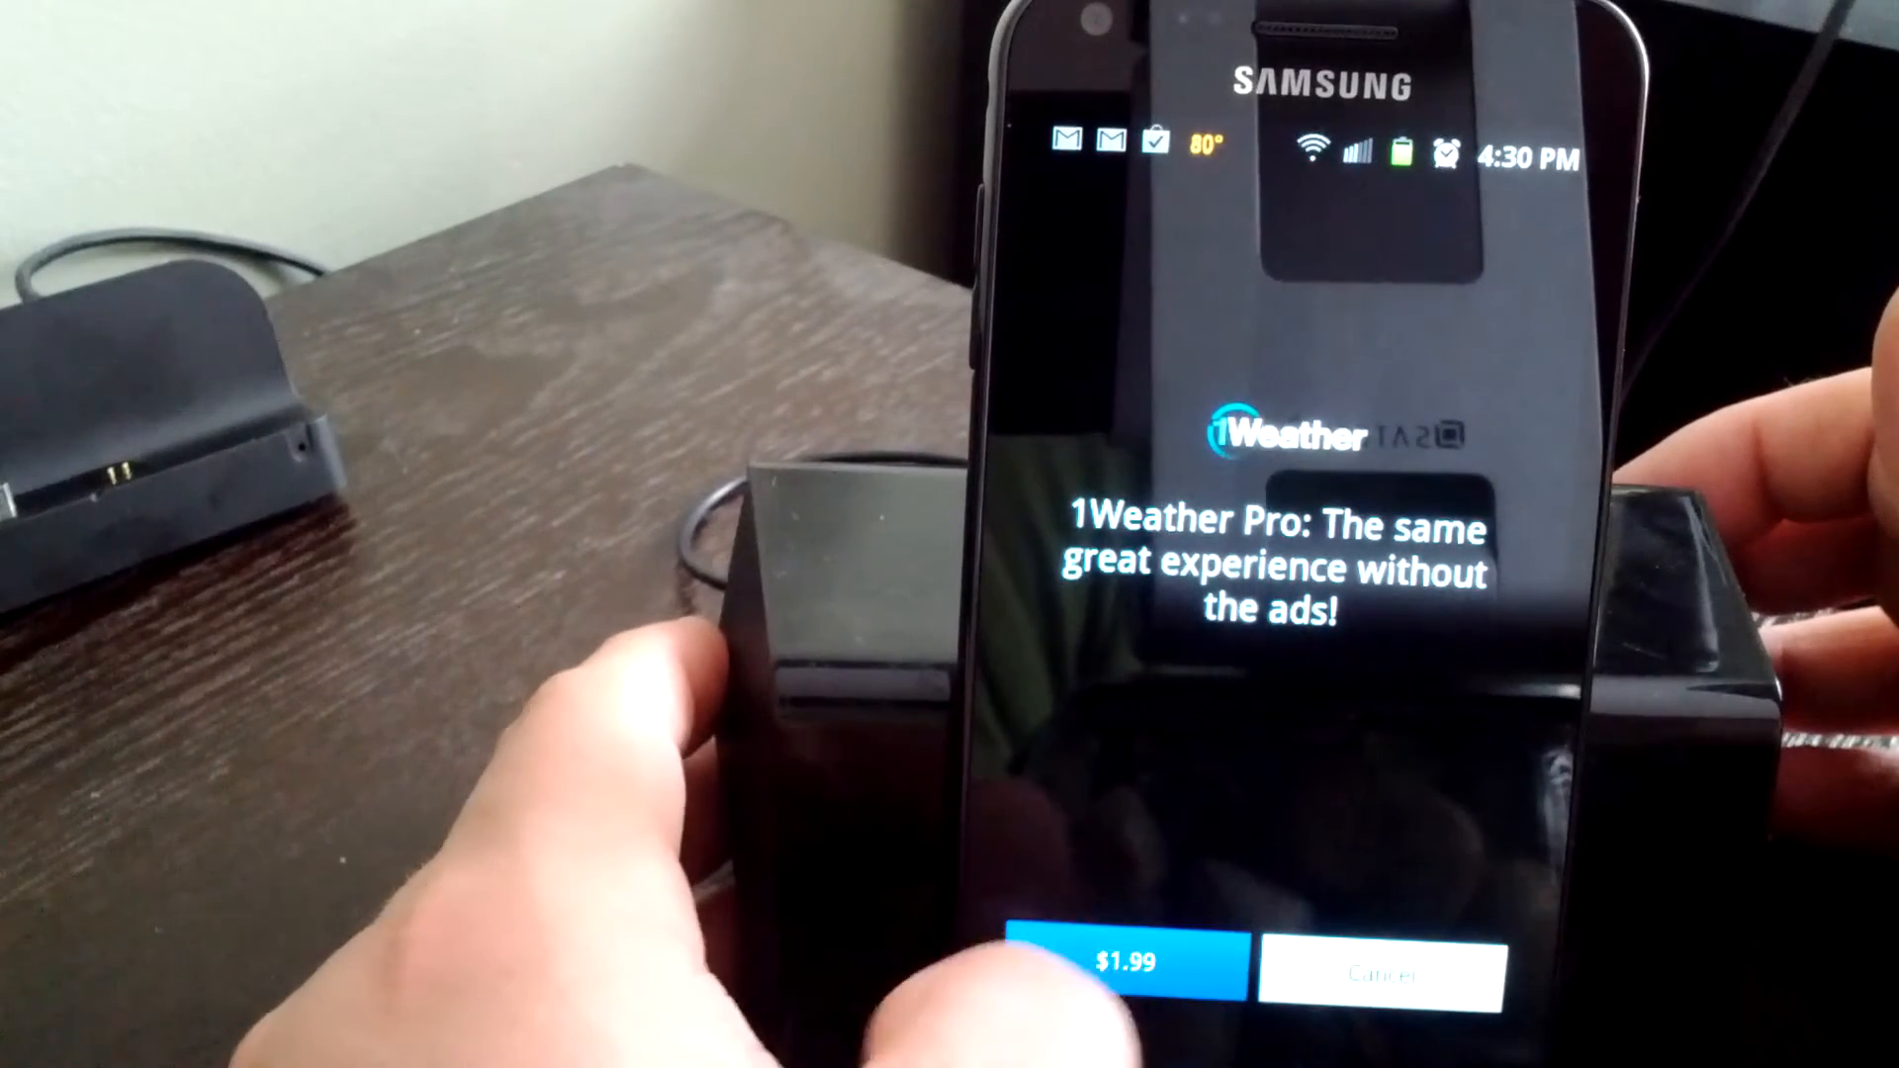
click(1114, 967)
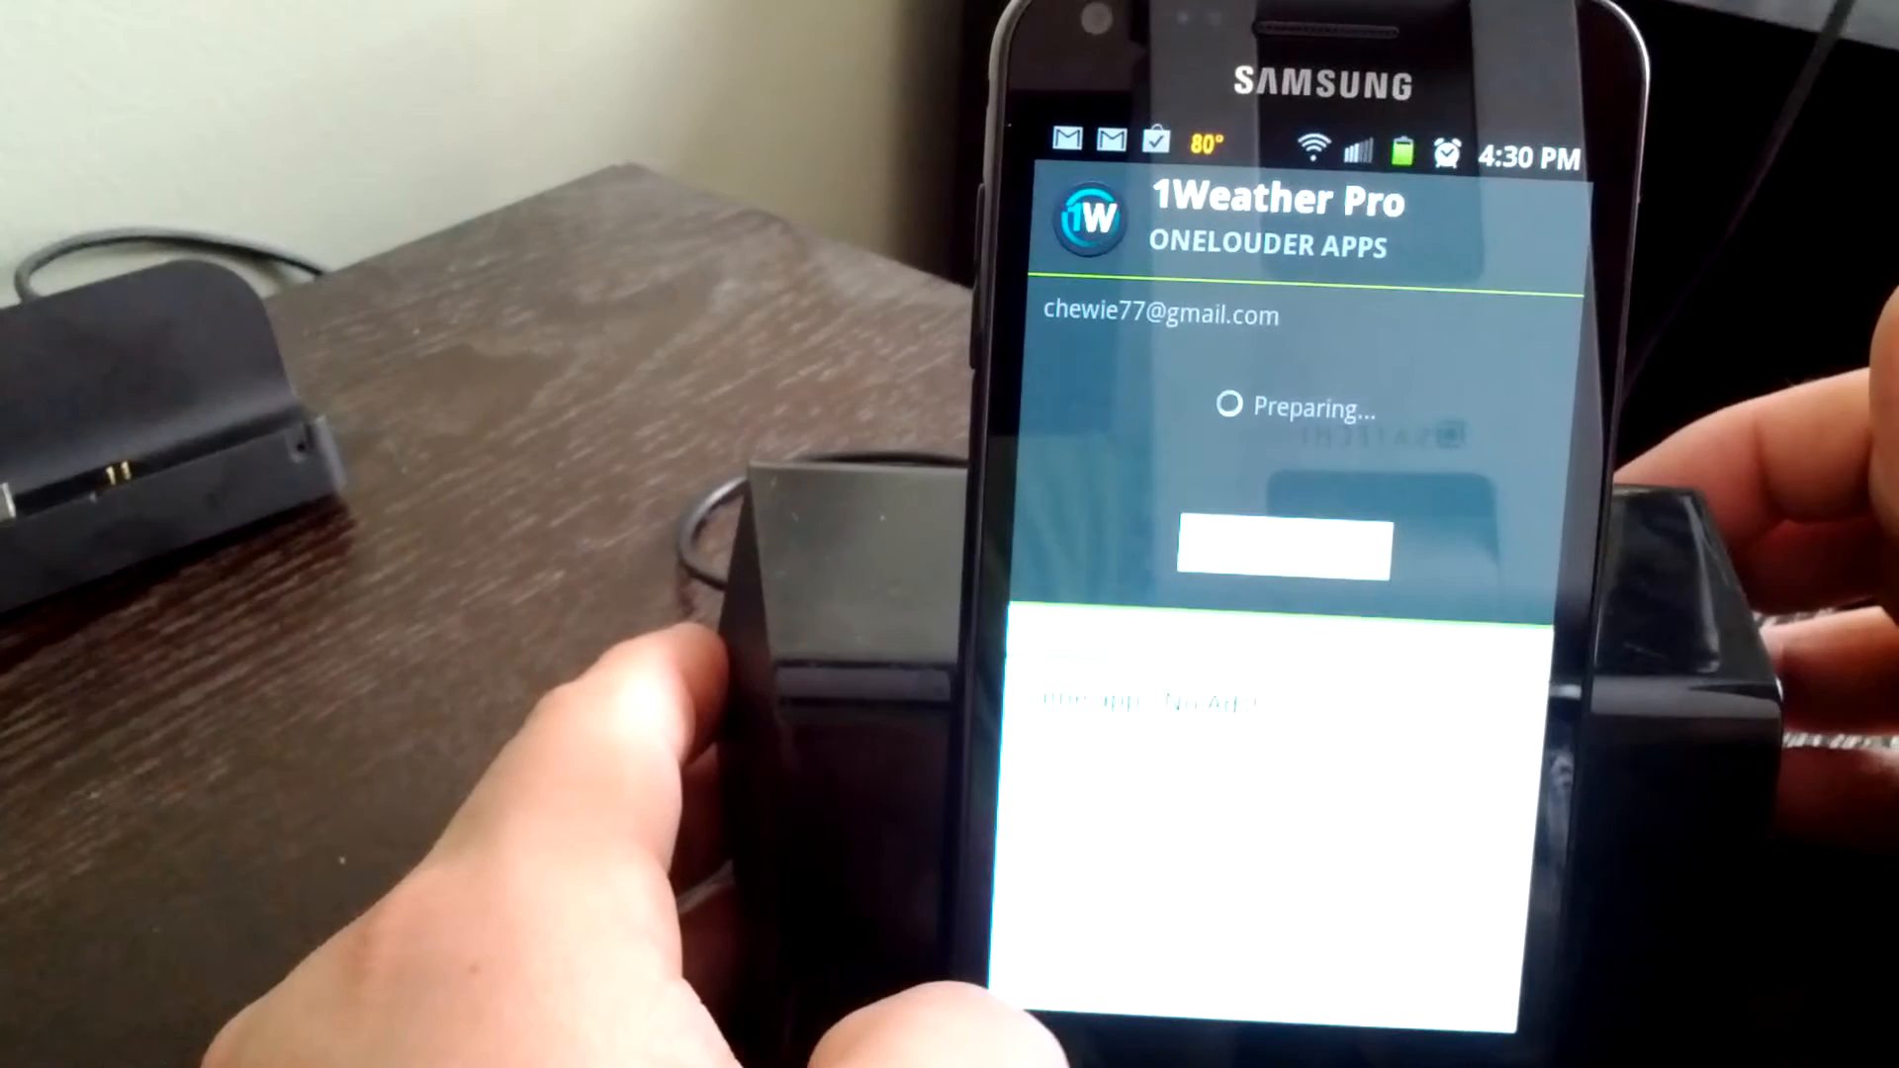